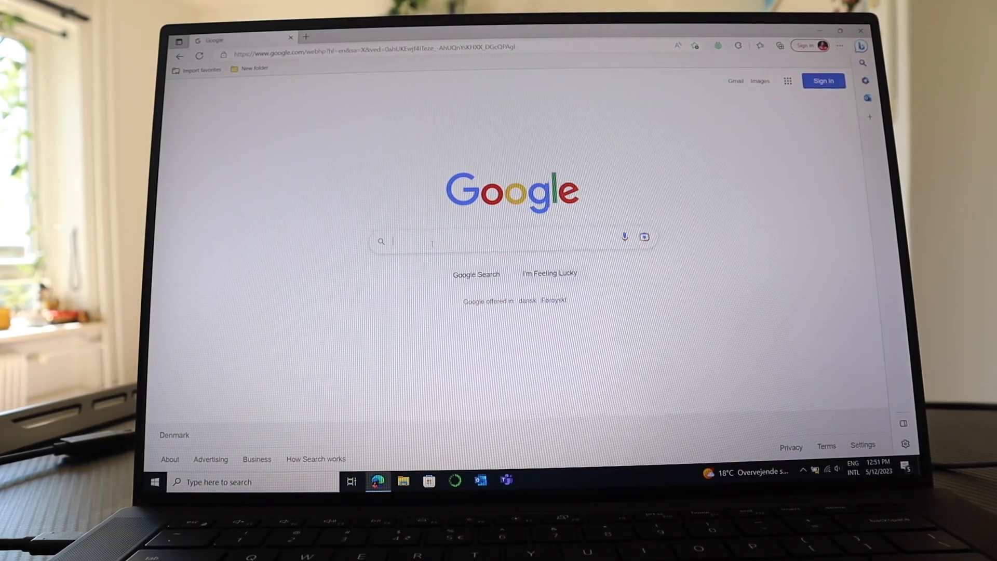
Search Google for AnyViewer and open the anyviewer.com result
type("anyviewer.com")
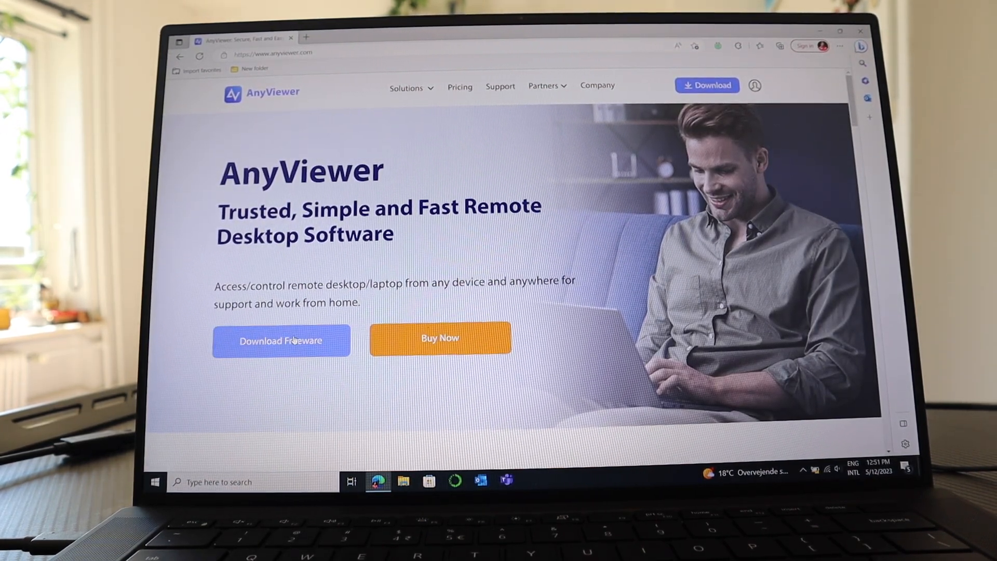
Open the Download Freeware page and compare the iOS, Android and Windows versions
left_click(281, 340)
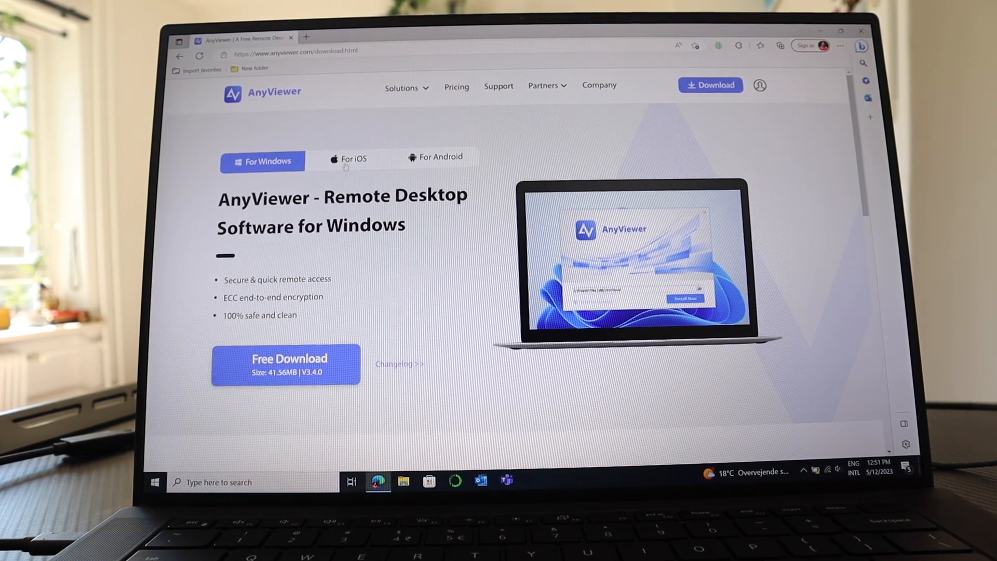
left_click(348, 158)
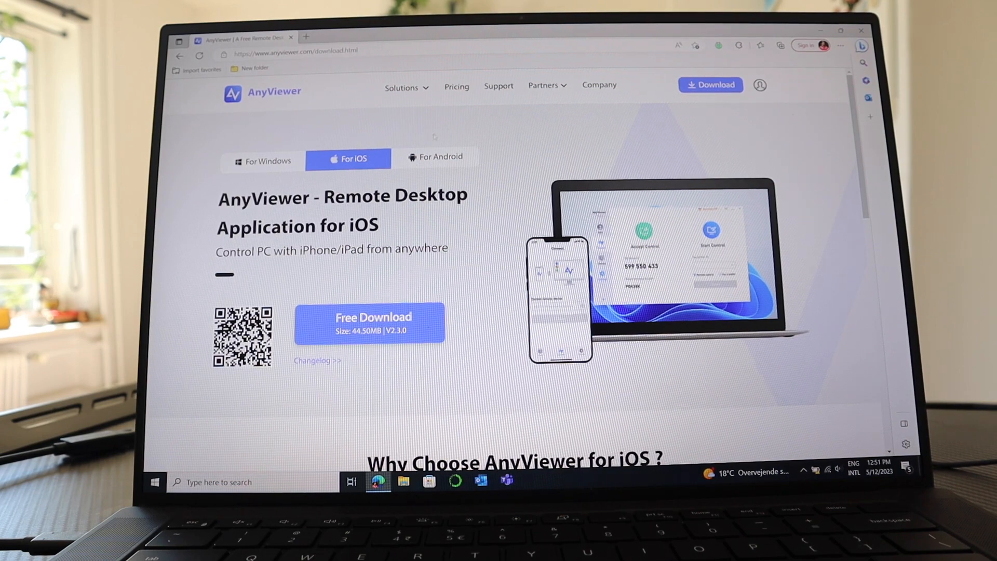
left_click(435, 157)
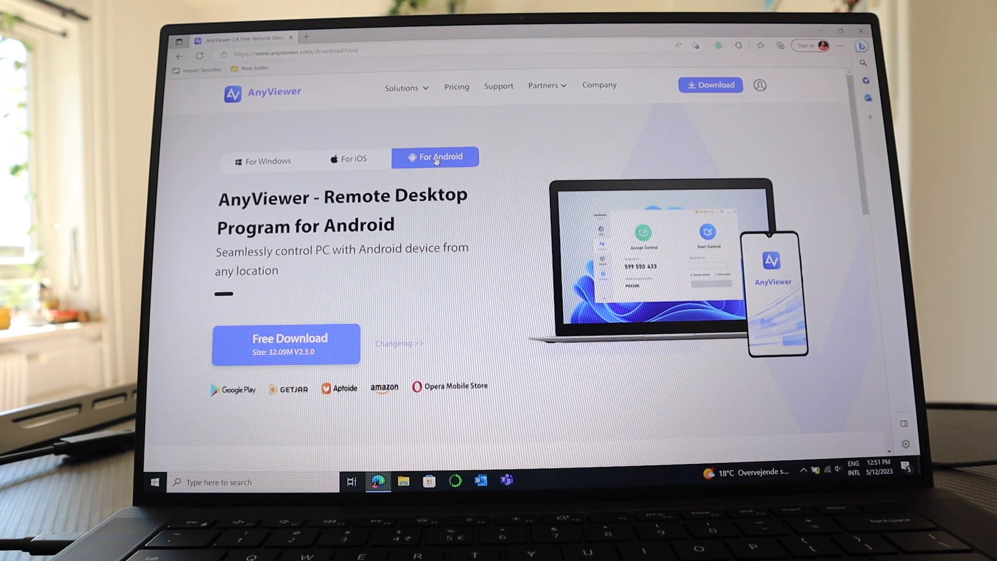
left_click(261, 159)
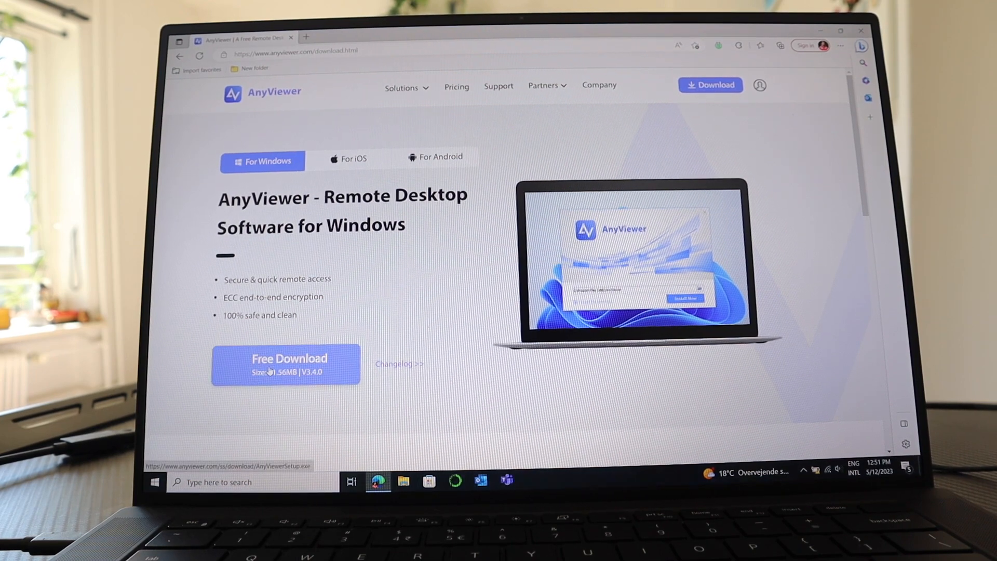
Download the Windows installer, then install and launch AnyViewer
left_click(285, 364)
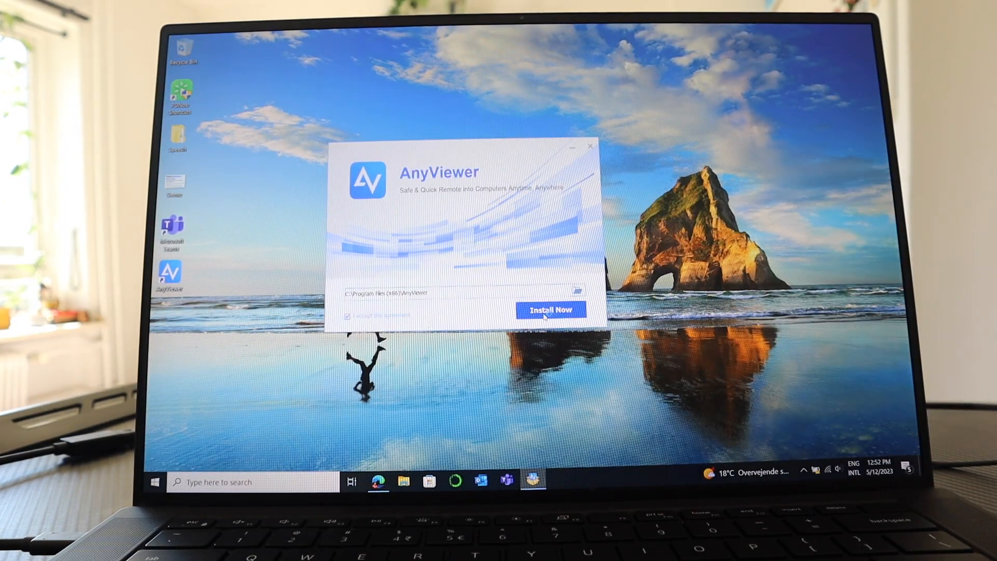
left_click(549, 309)
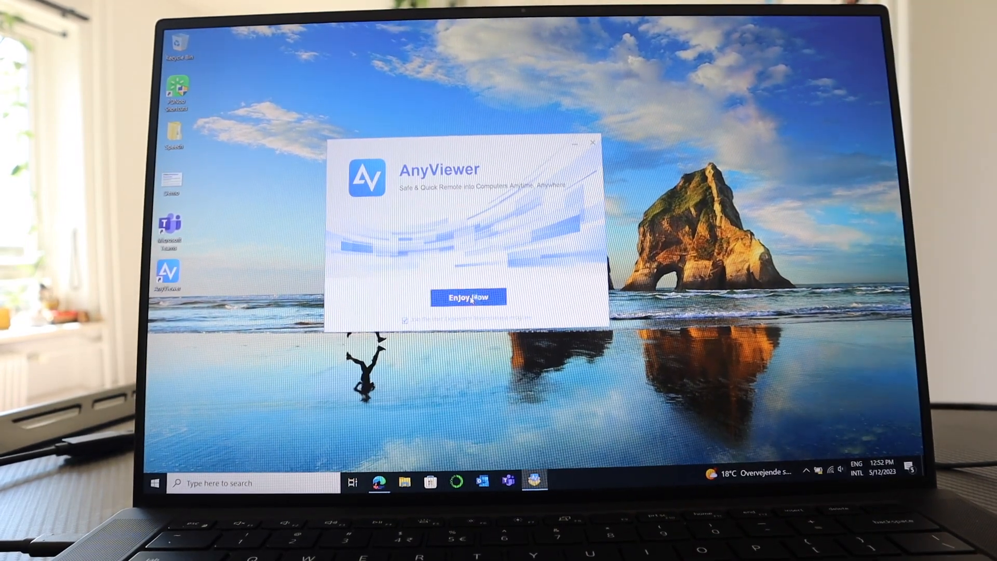
left_click(468, 297)
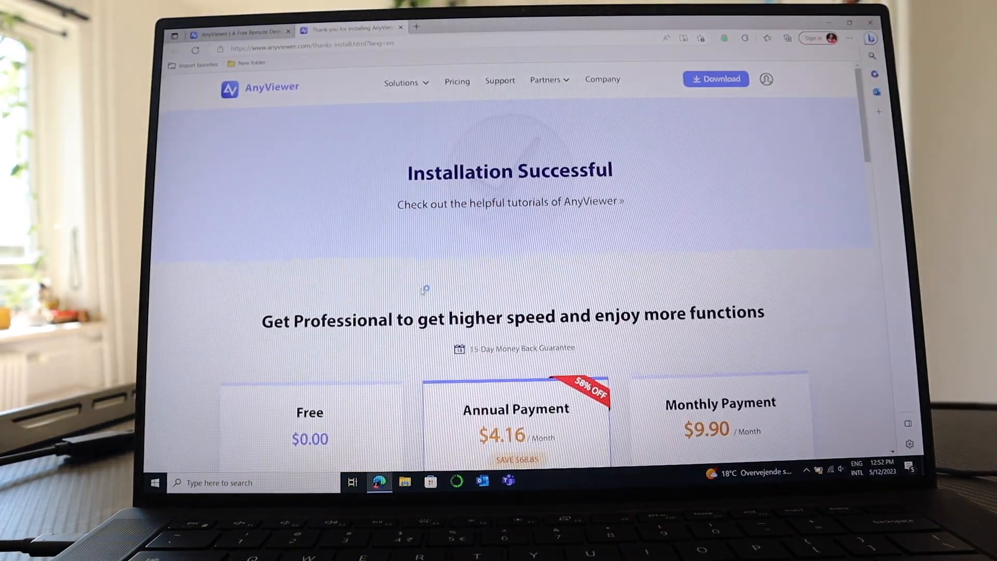
mouse_move(509, 202)
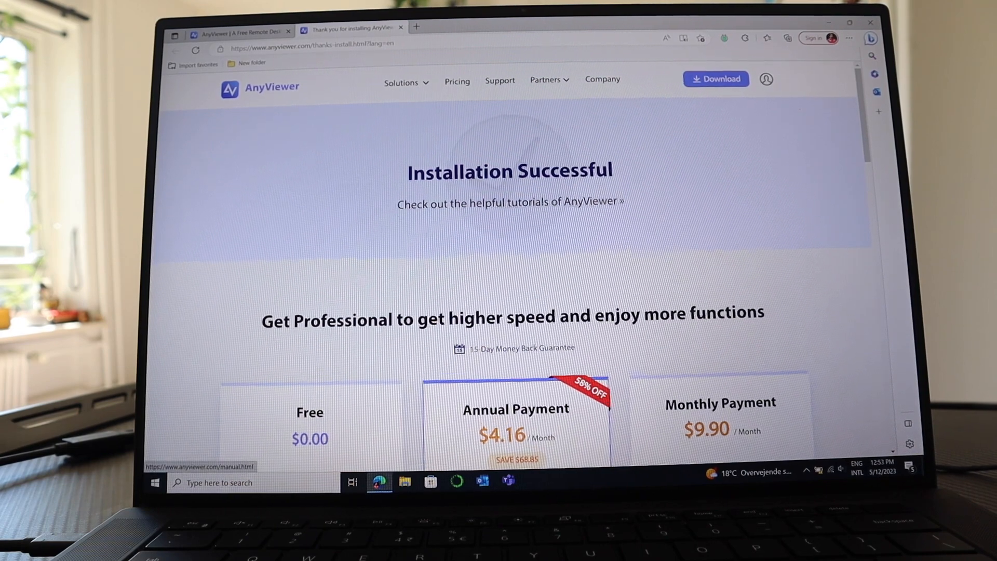
Review the Free, Annual and Monthly plans, then clear the windows to show the desktop
scroll("down", 3)
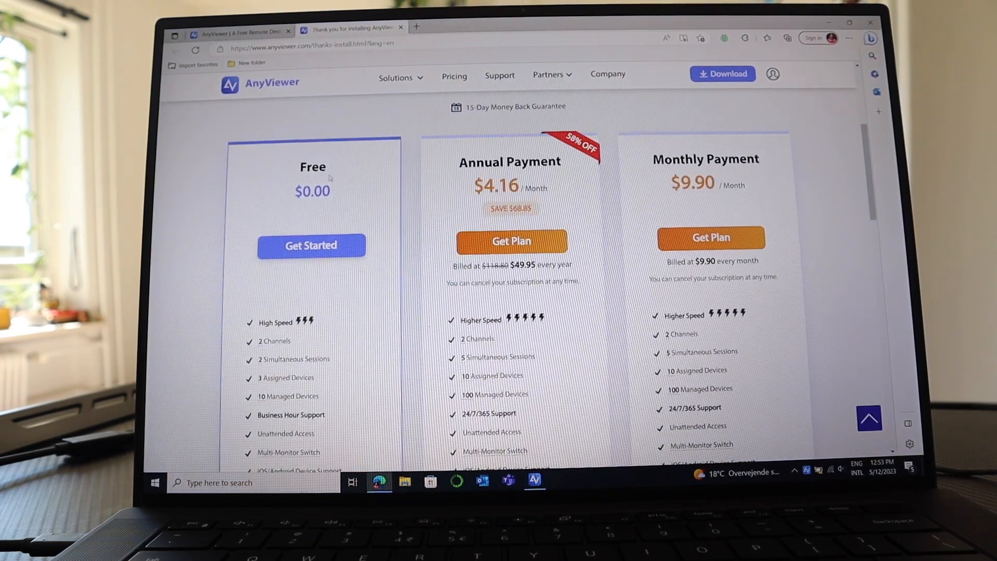
scroll("down", 3)
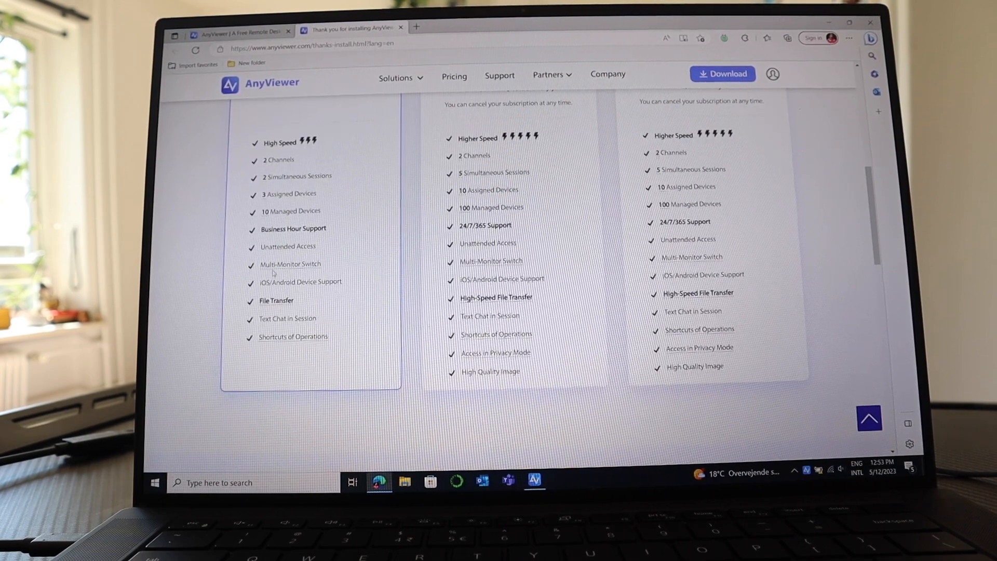
left_click(534, 481)
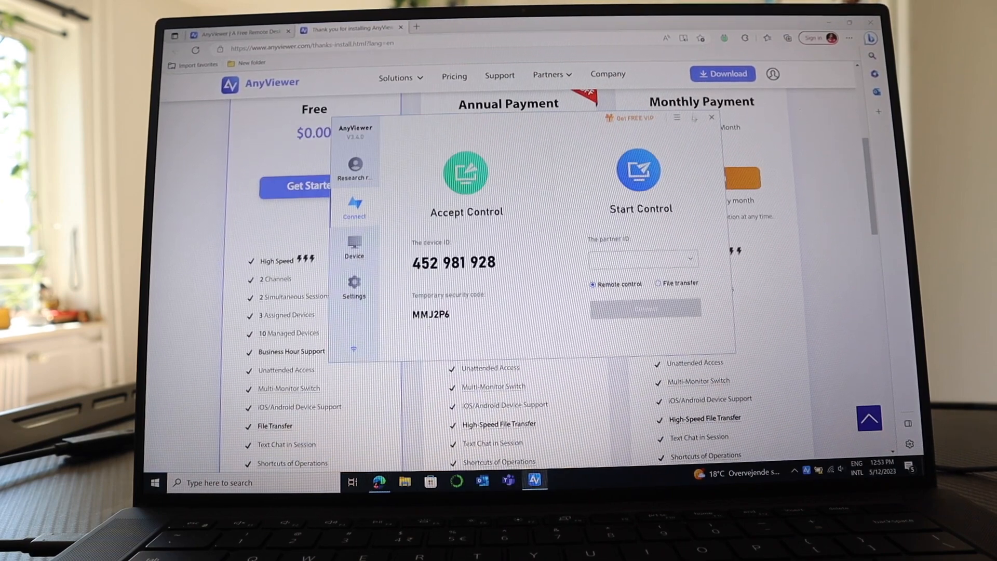
left_click(710, 116)
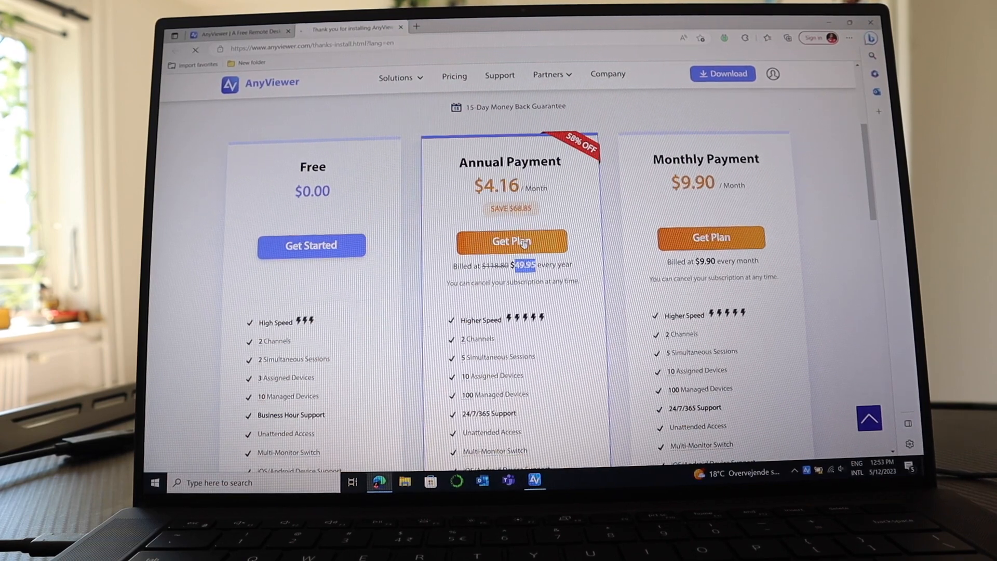
left_click(511, 241)
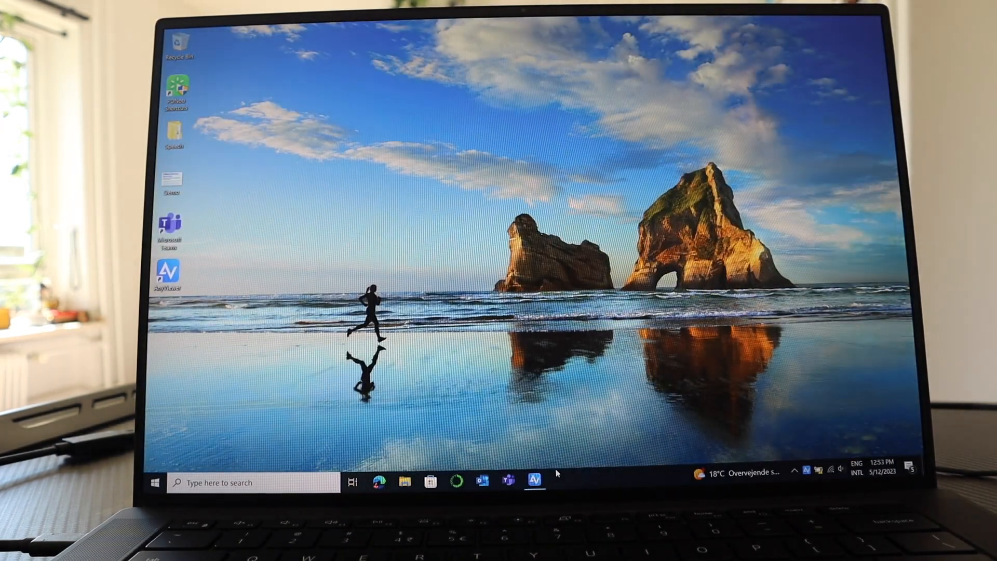
Reopen AnyViewer and view the account's Pro edition, expiry and device limits
left_click(534, 482)
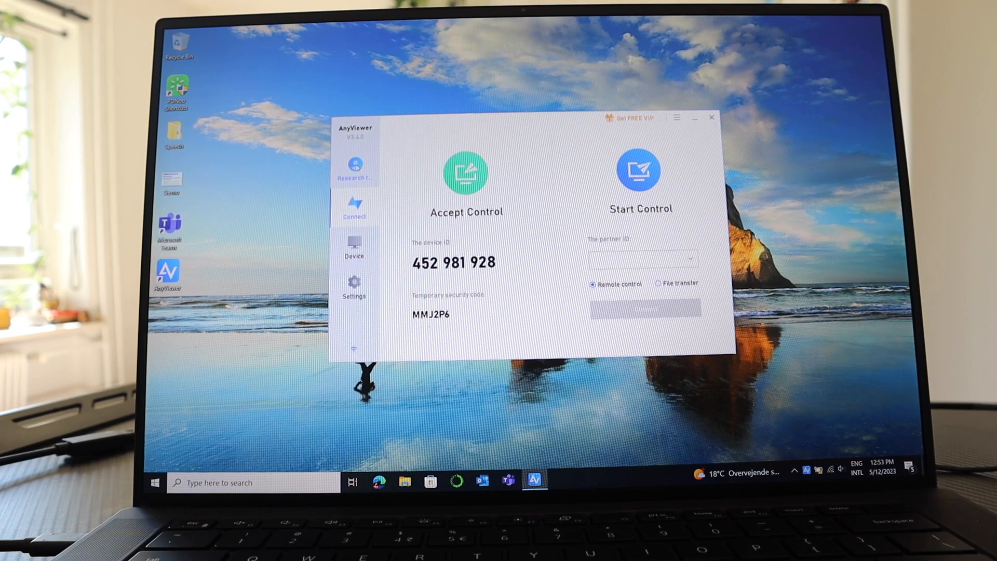
left_click(354, 167)
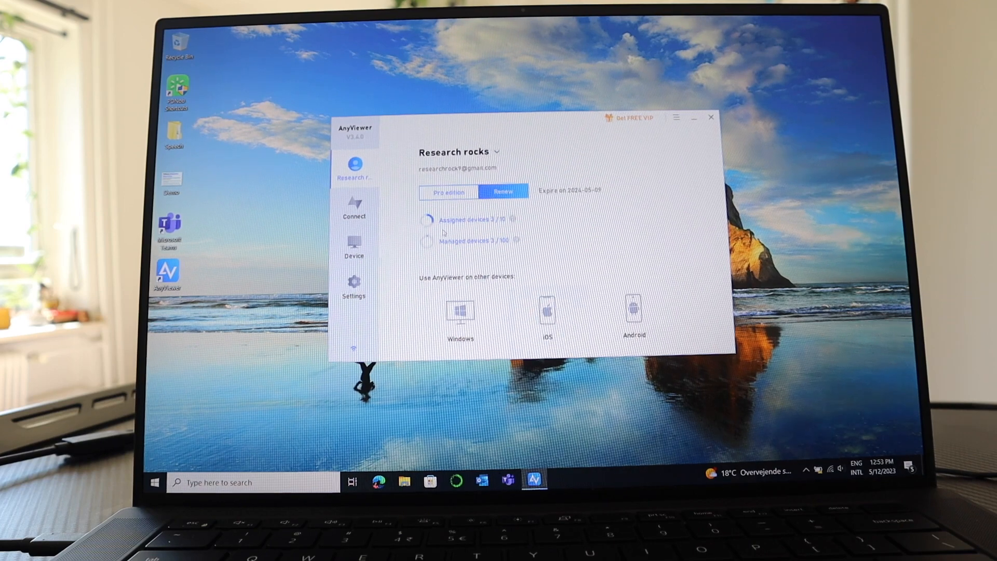
Check My devices (laptop, iPad Pro, iPhone), then return to the Connect screen
left_click(353, 208)
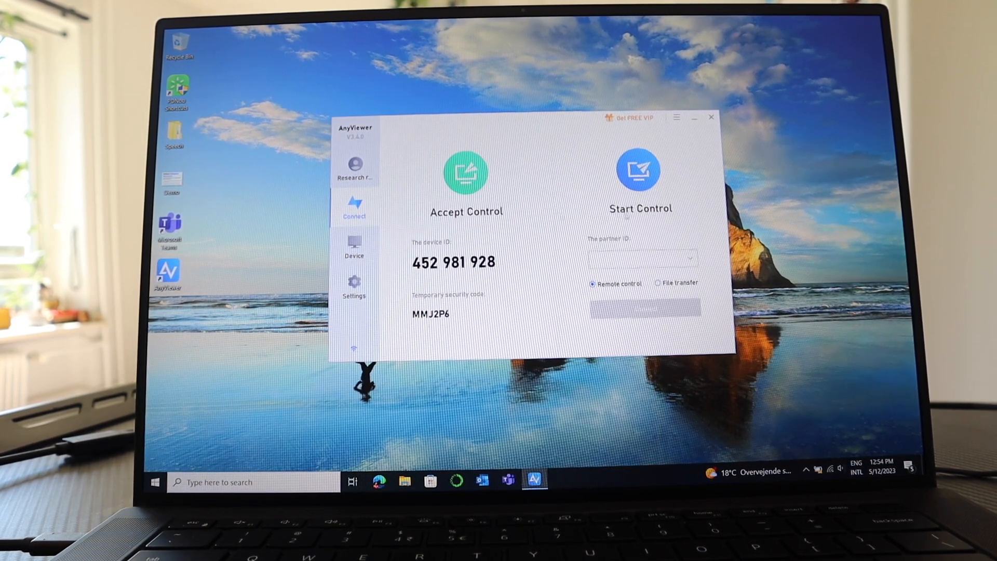
left_click(354, 247)
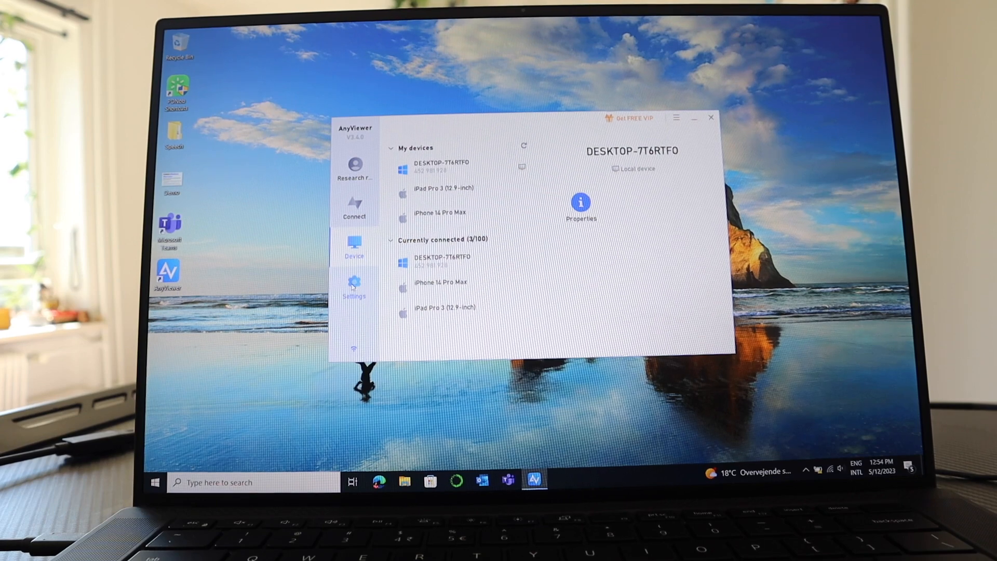
left_click(354, 207)
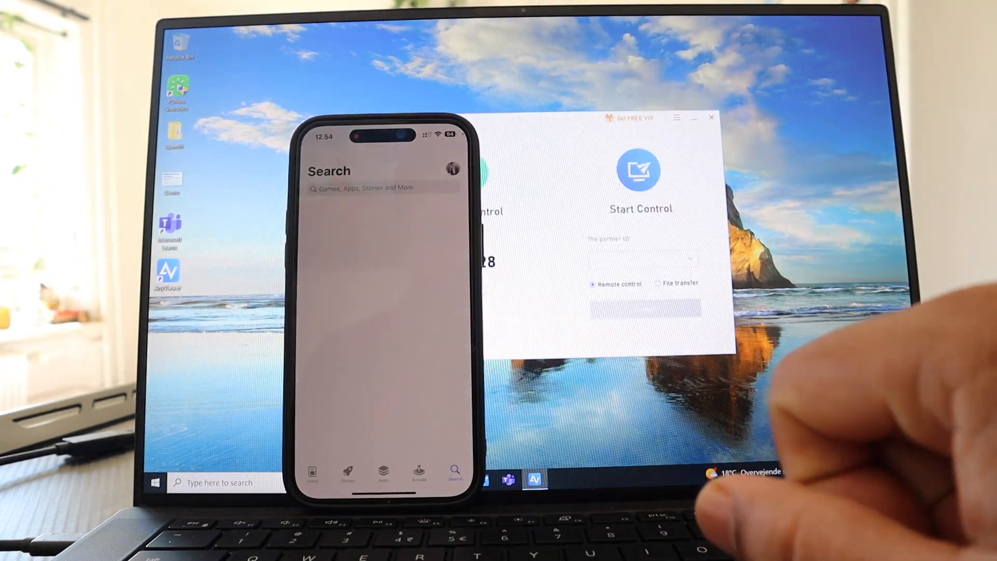
Search the iPhone App Store for 'anyviewer' and pick AnyViewer remote desktop
type("a")
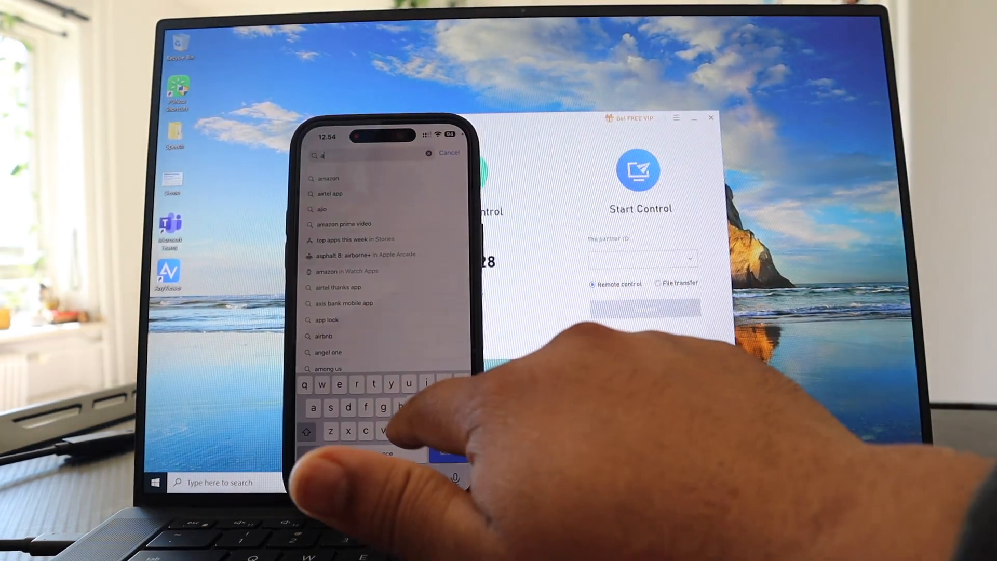
type("anyv")
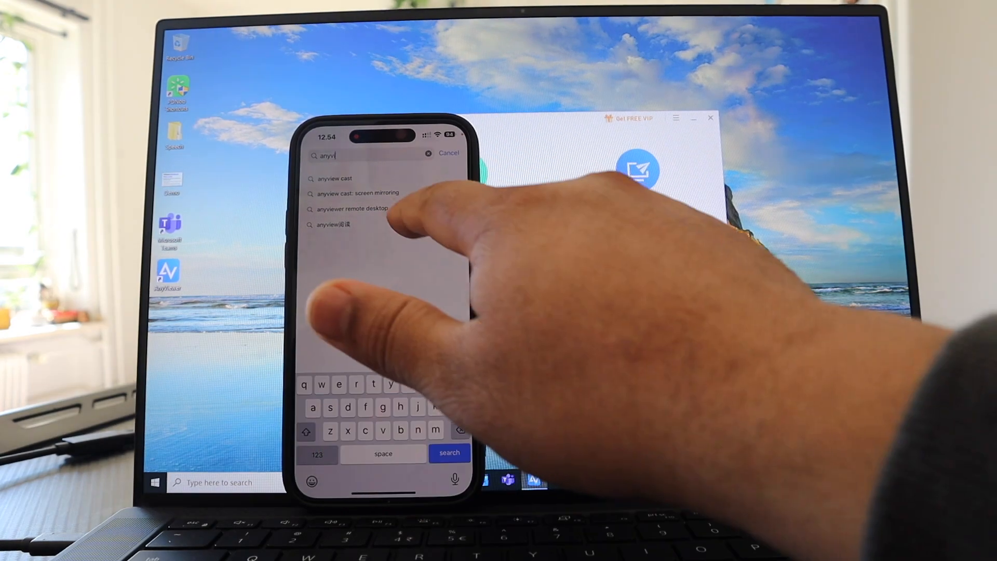
left_click(348, 209)
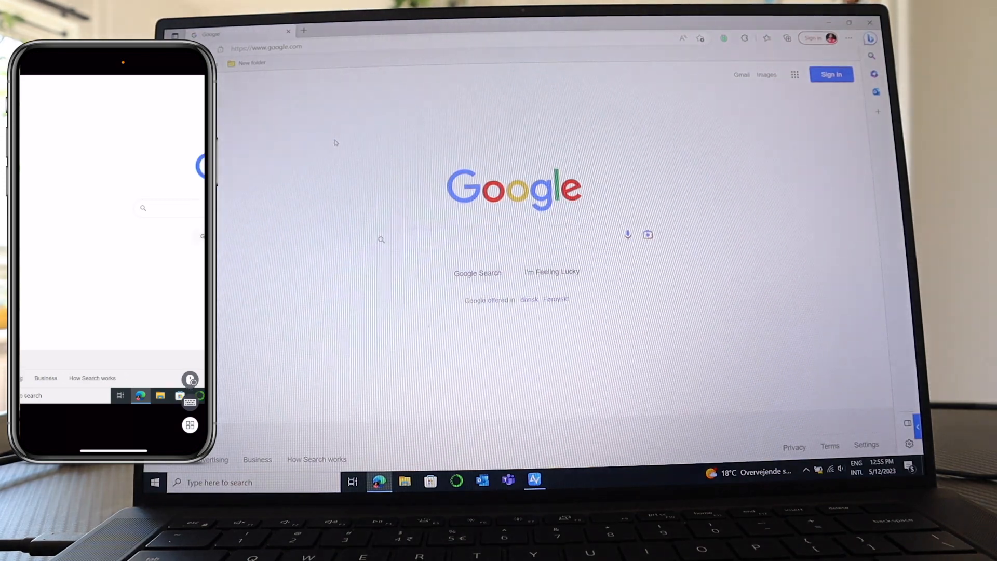
From the iPhone, type 'Re' into the laptop's Google search box
left_click(445, 240)
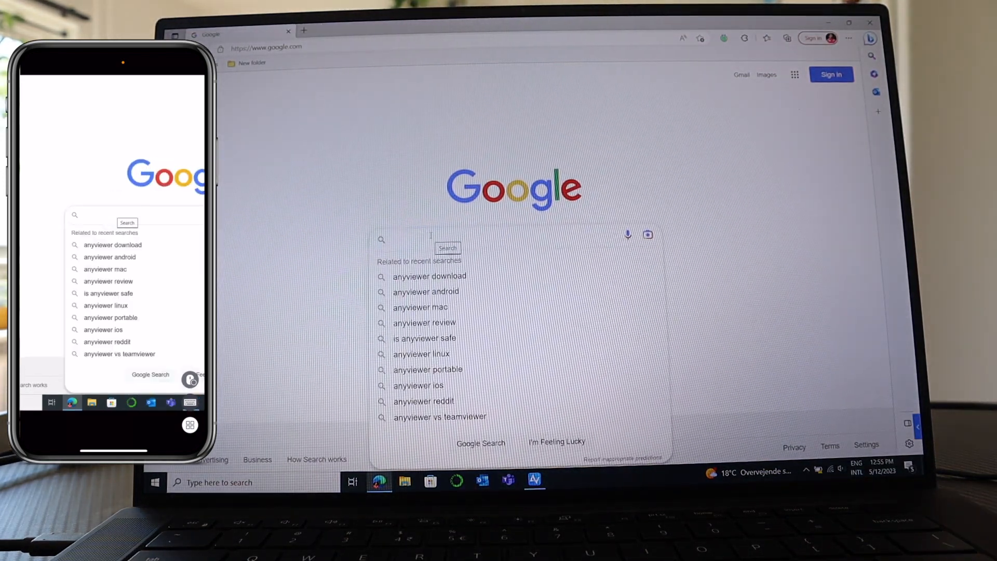
type("Re")
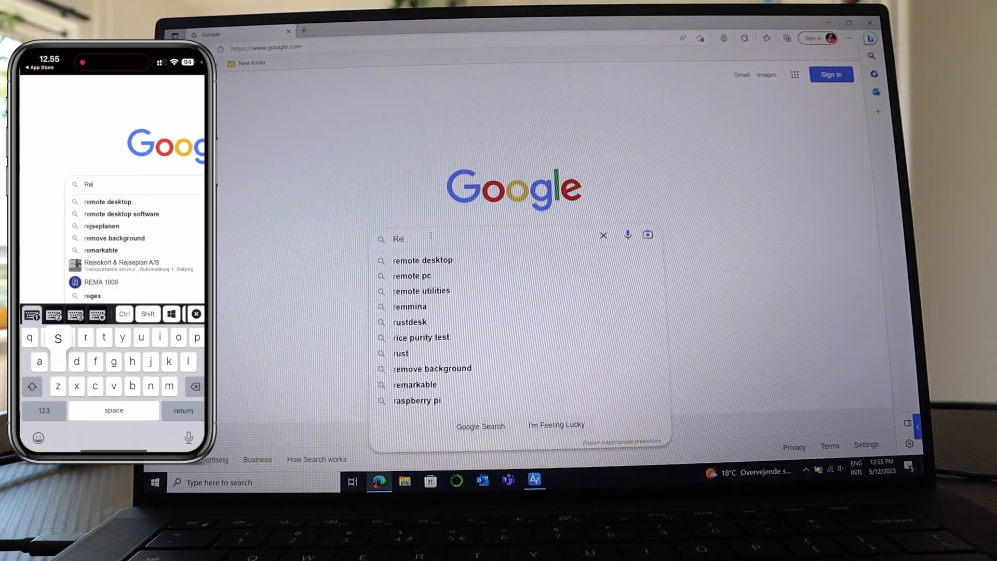